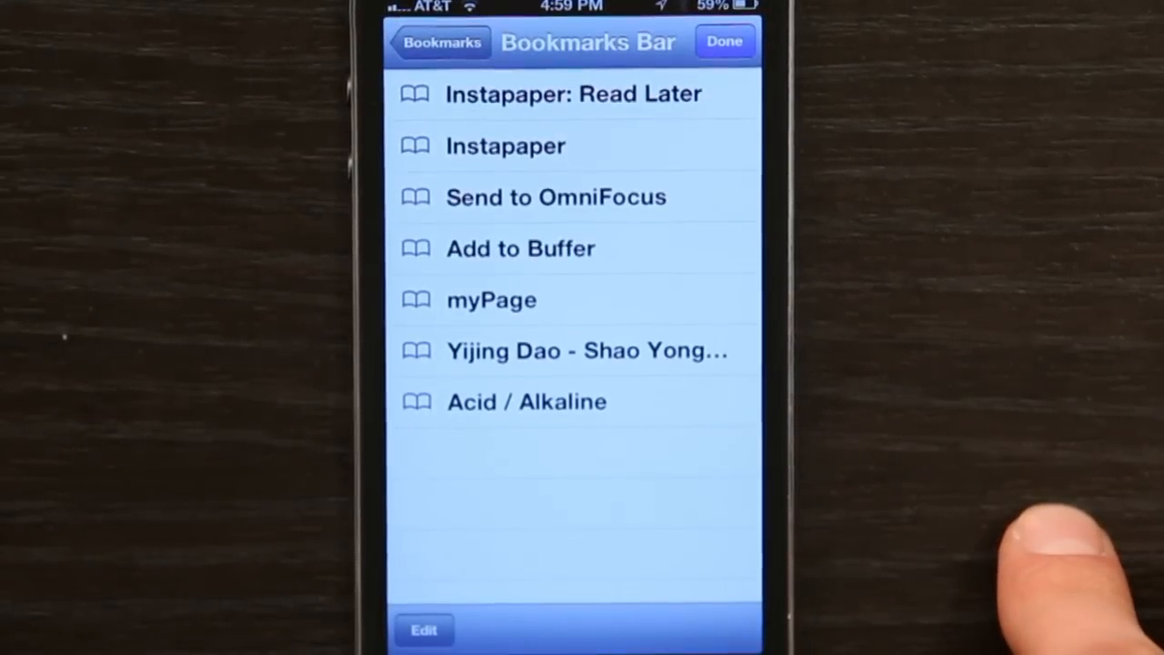
Open the Yijing Dao bookmark from the Bookmarks Bar and bring up its share sheet.
{"action": "left_click", "coordinate": [526, 402]}
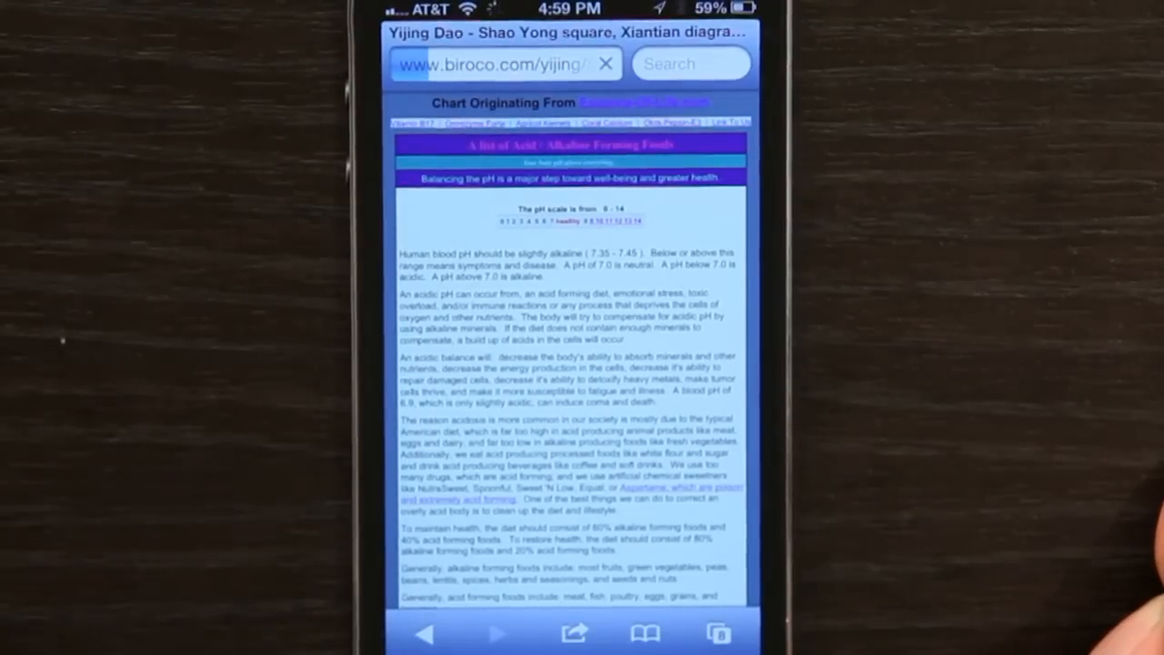
{"action": "left_click", "coordinate": [575, 633]}
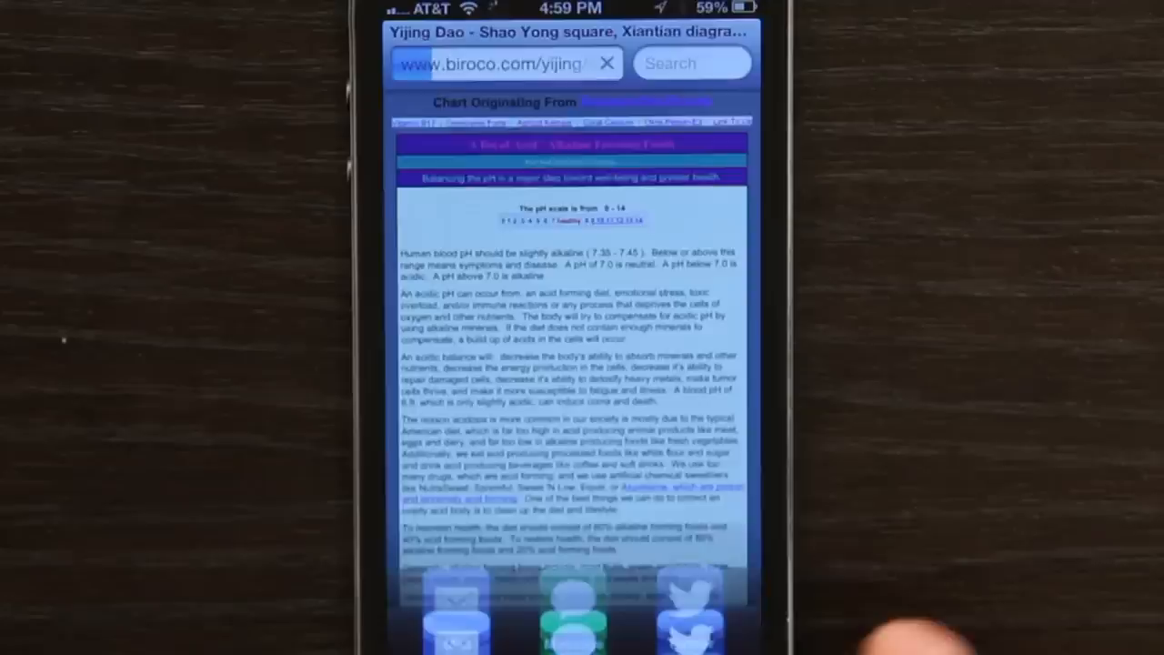